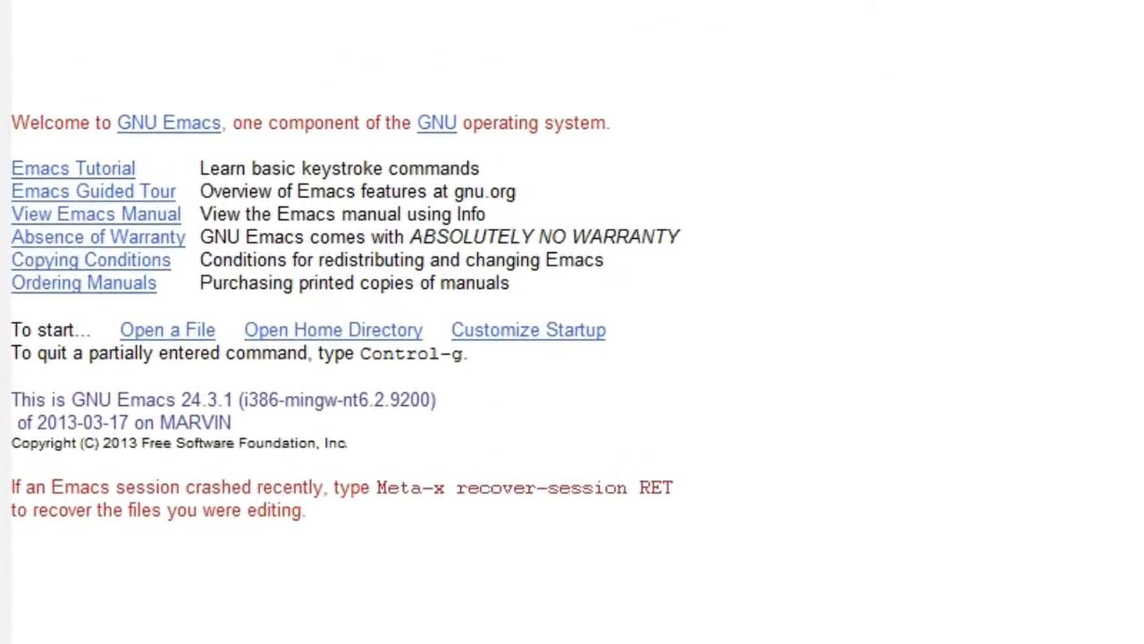
pyautogui.moveTo(719, 508)
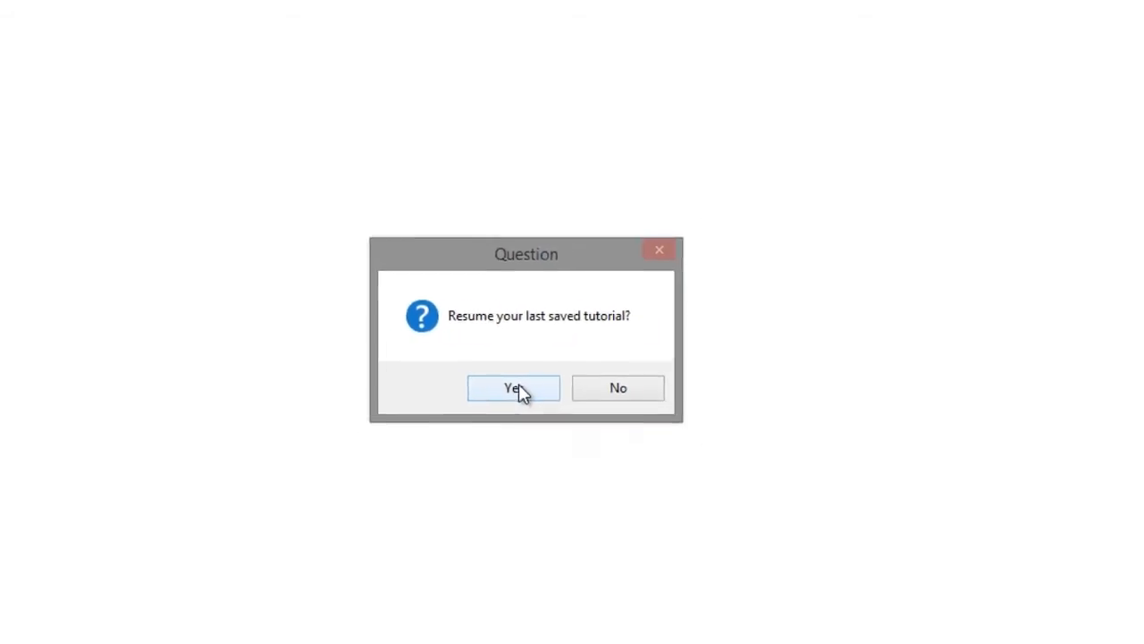
# - Resume the built-in Emacs tutorial from its last saved position
pyautogui.click(513, 386)
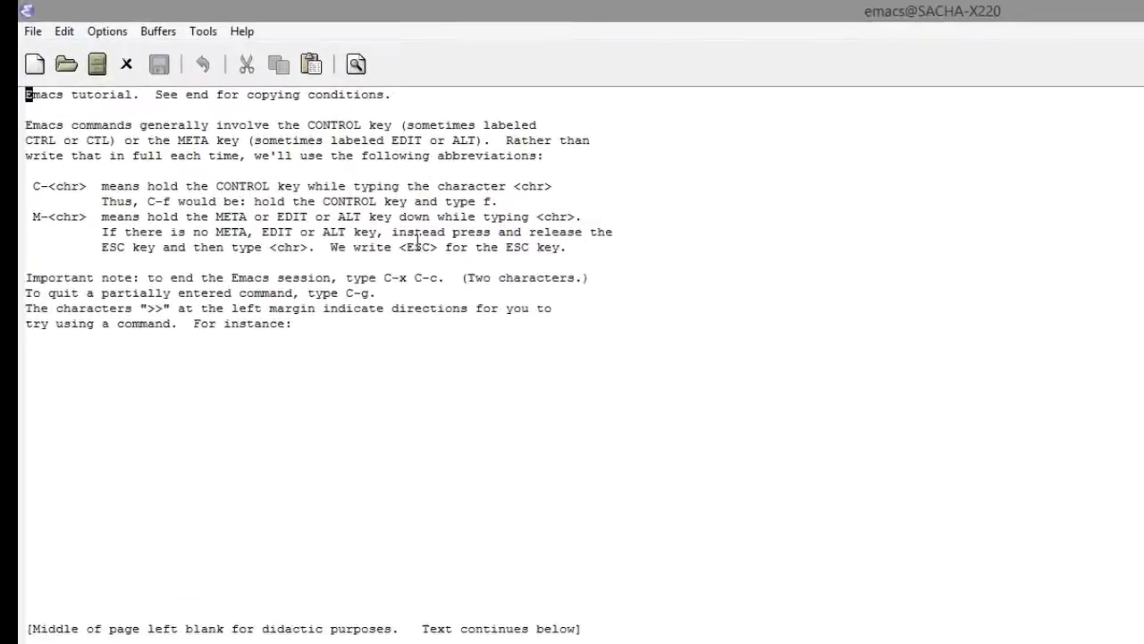
pyautogui.click(242, 30)
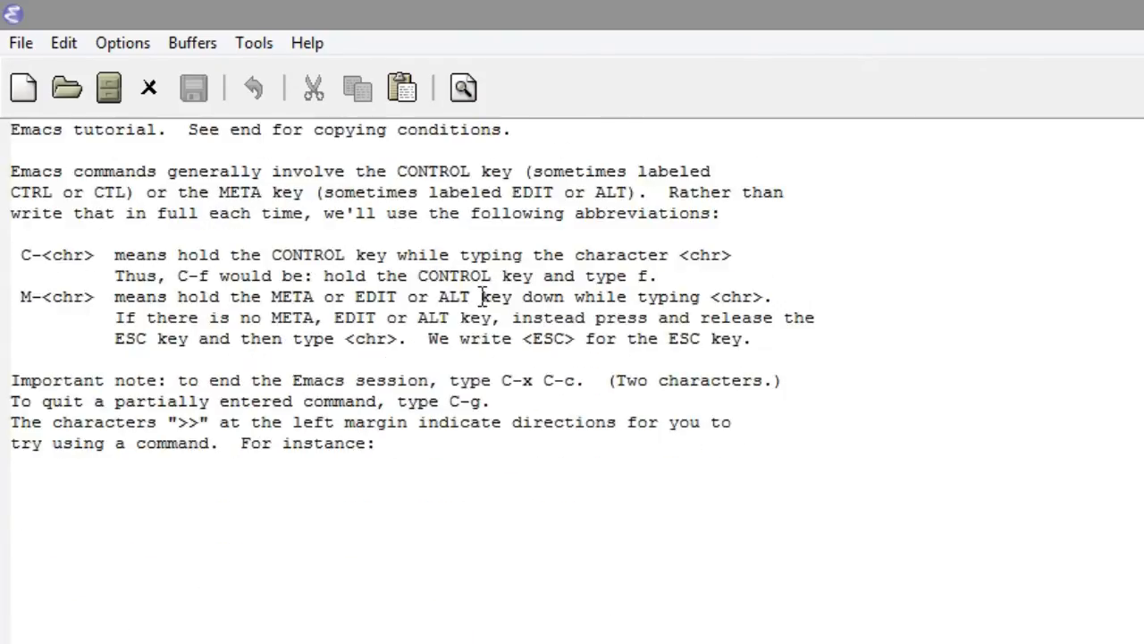
pyautogui.moveTo(438, 284)
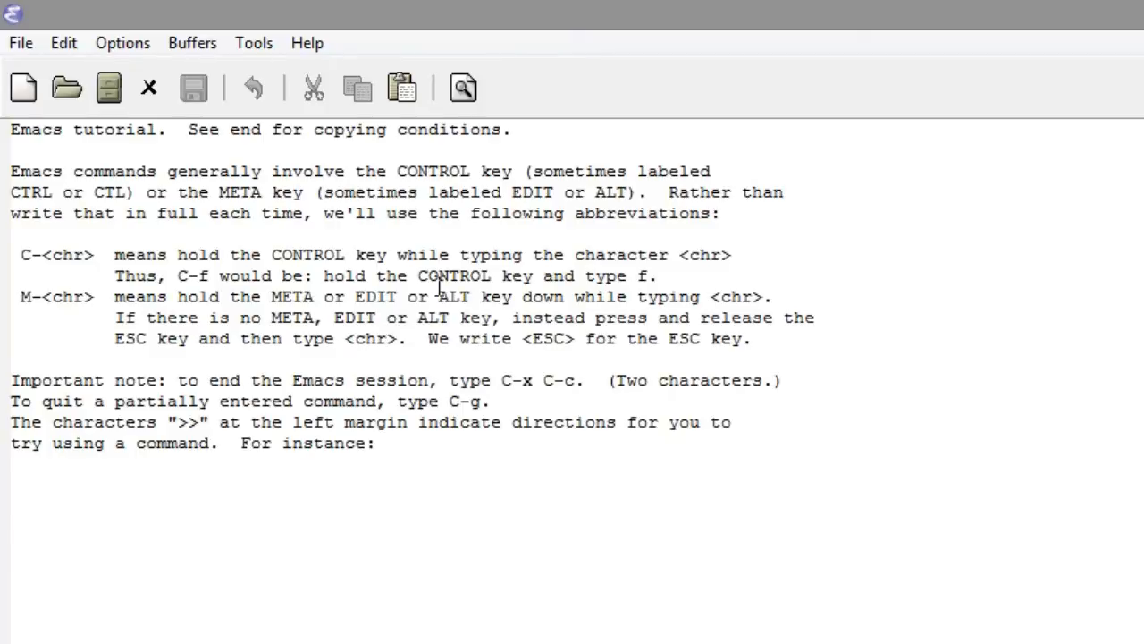
pyautogui.moveTo(998, 487)
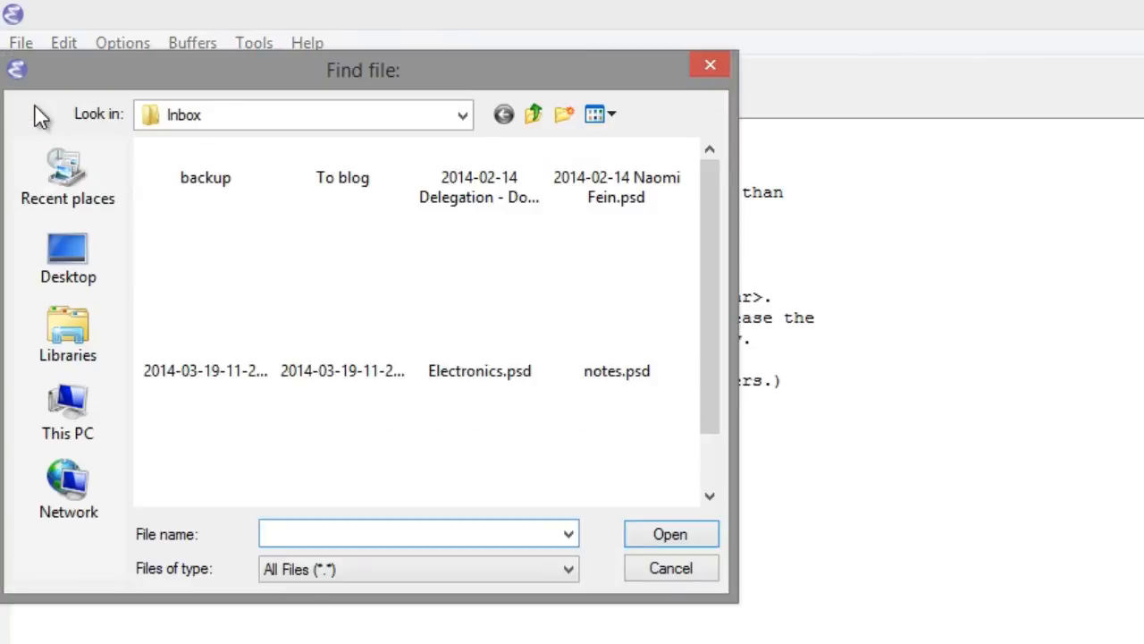
# - Finish the quick brown fox sentence with 'dog.' in the text file and save it
pyautogui.click(668, 569)
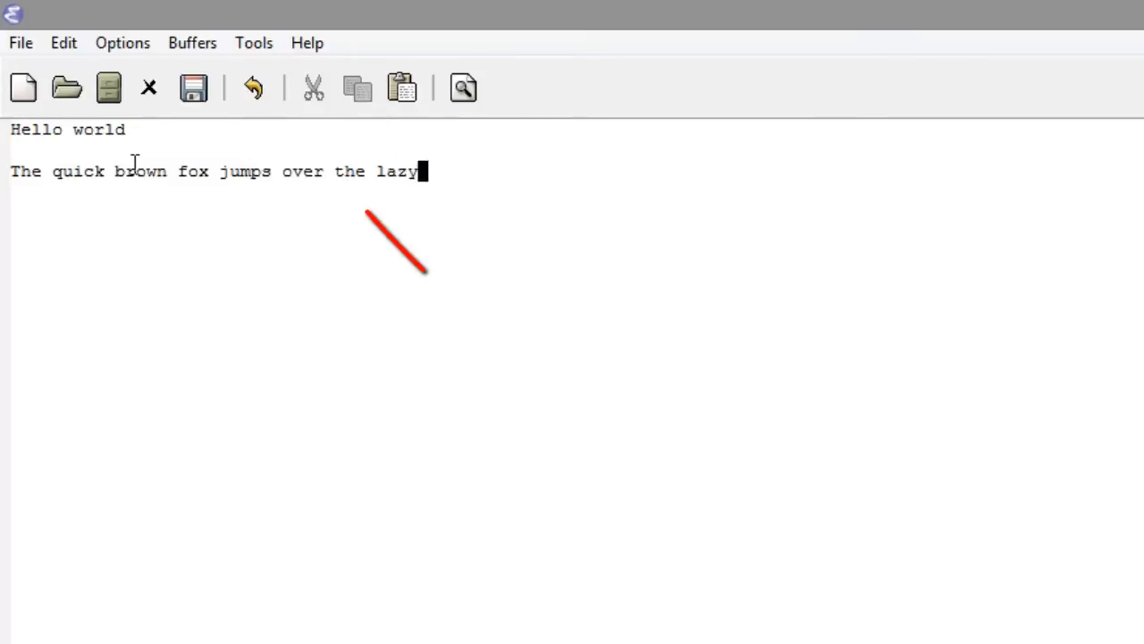
pyautogui.write('dog.')
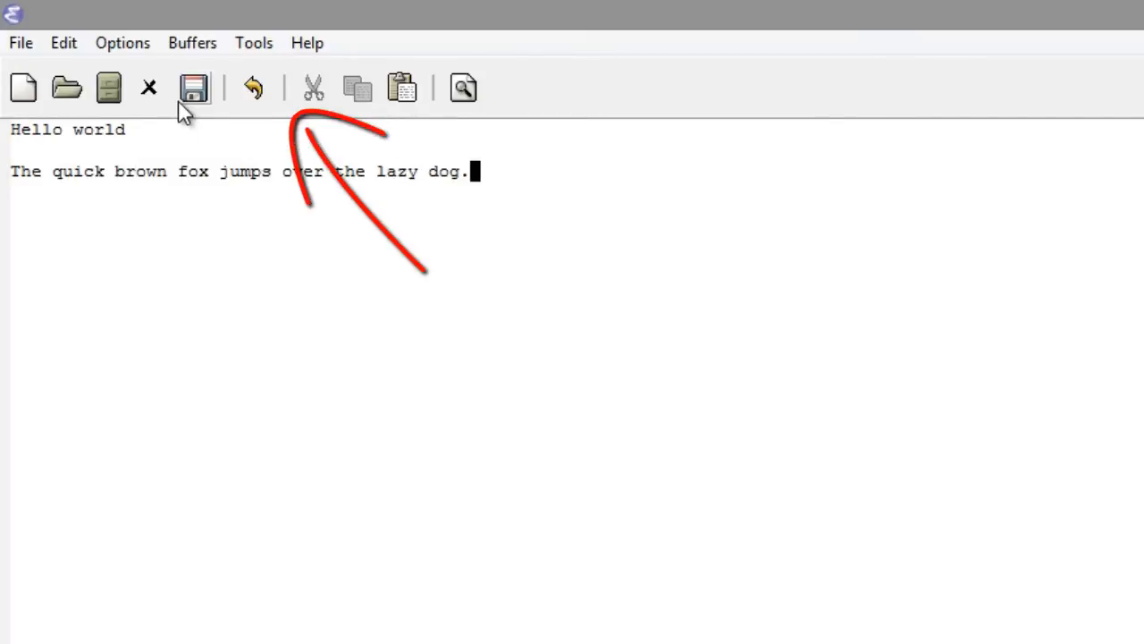
pyautogui.click(193, 86)
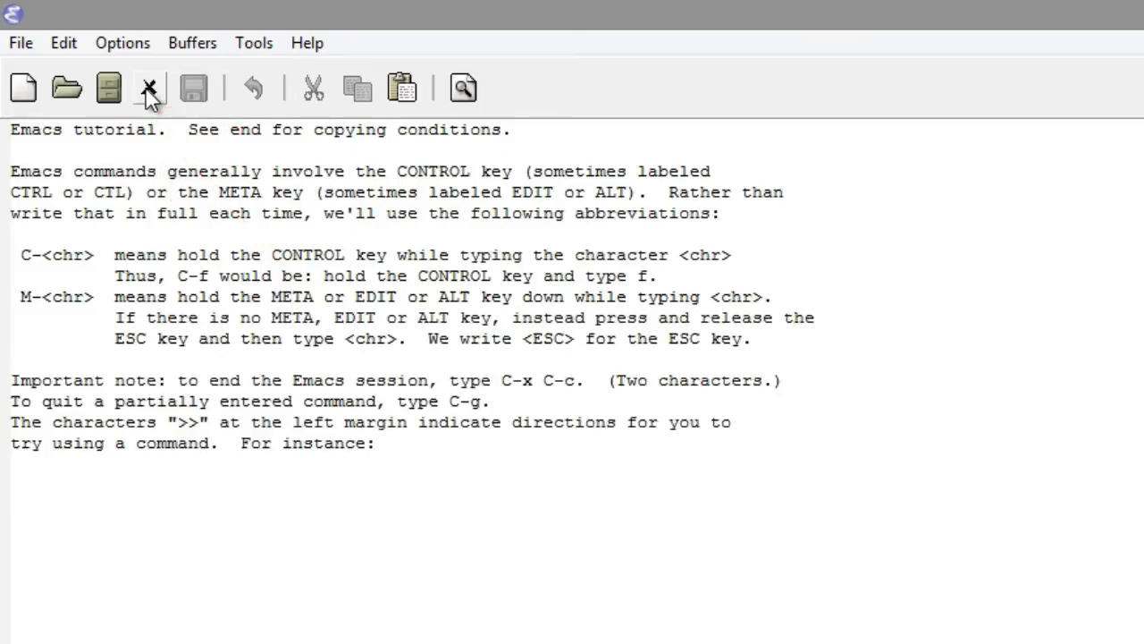
# - Reopen the saved text file from the file chooser
pyautogui.click(64, 86)
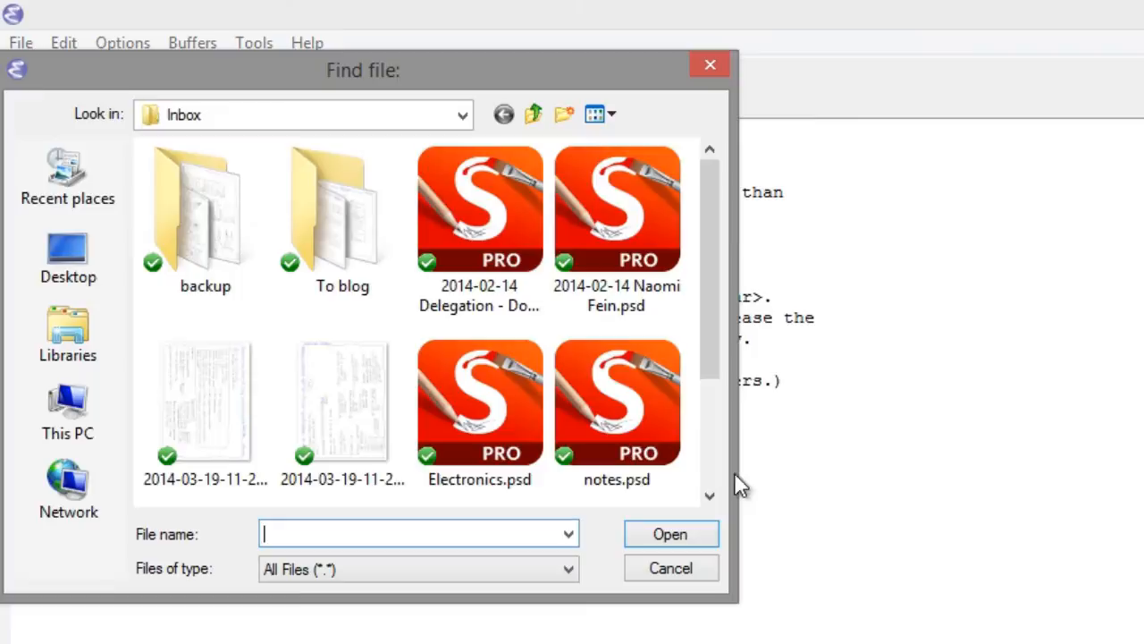
pyautogui.click(671, 569)
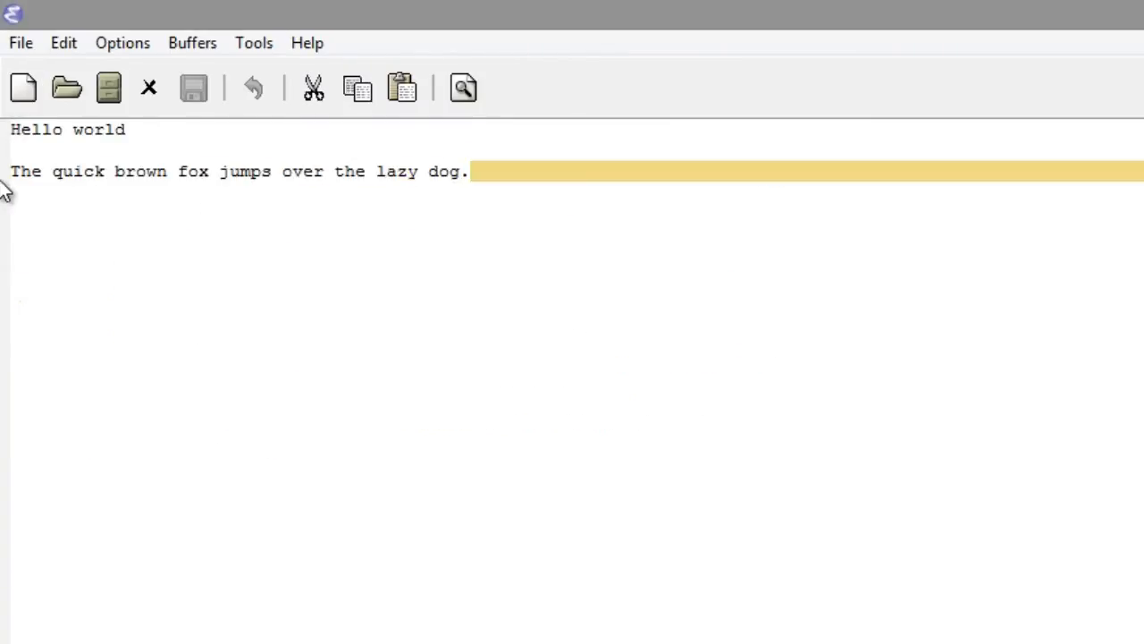
# - Duplicate the quick brown fox sentence onto a new line below the original
pyautogui.click(358, 86)
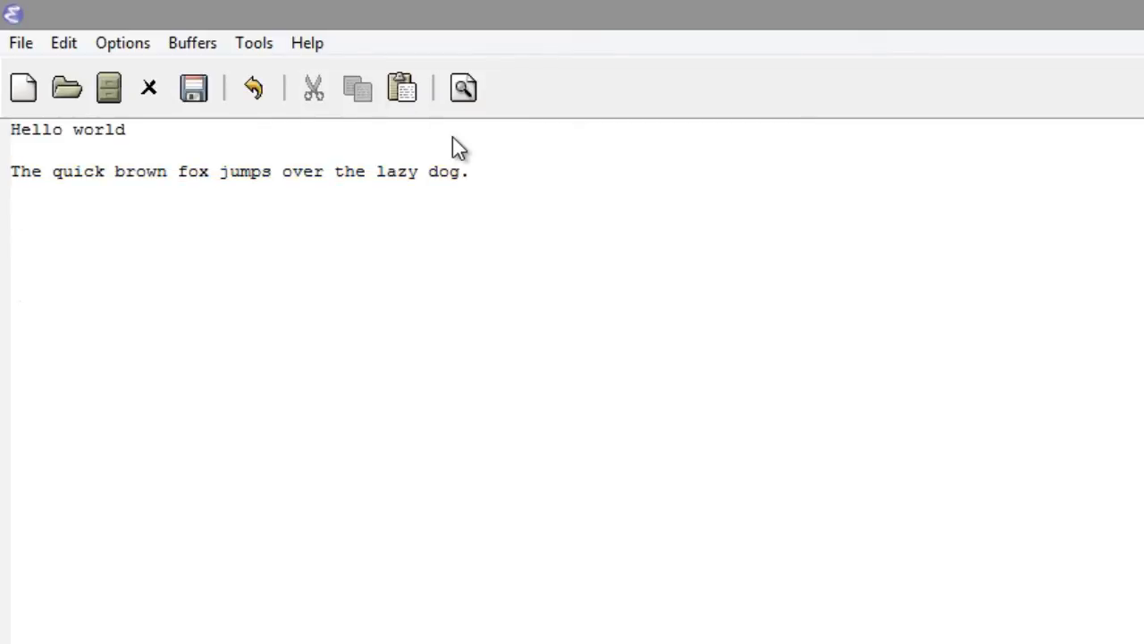
pyautogui.click(401, 88)
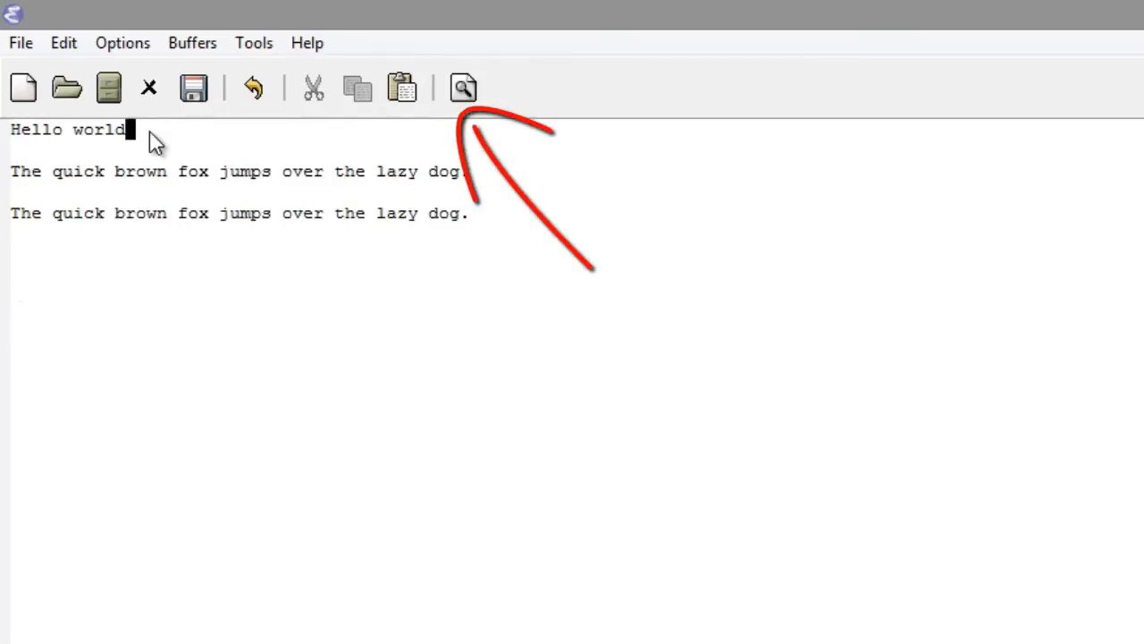
# - Run an incremental search for the letter 'o', jumping through successive matches
pyautogui.click(463, 88)
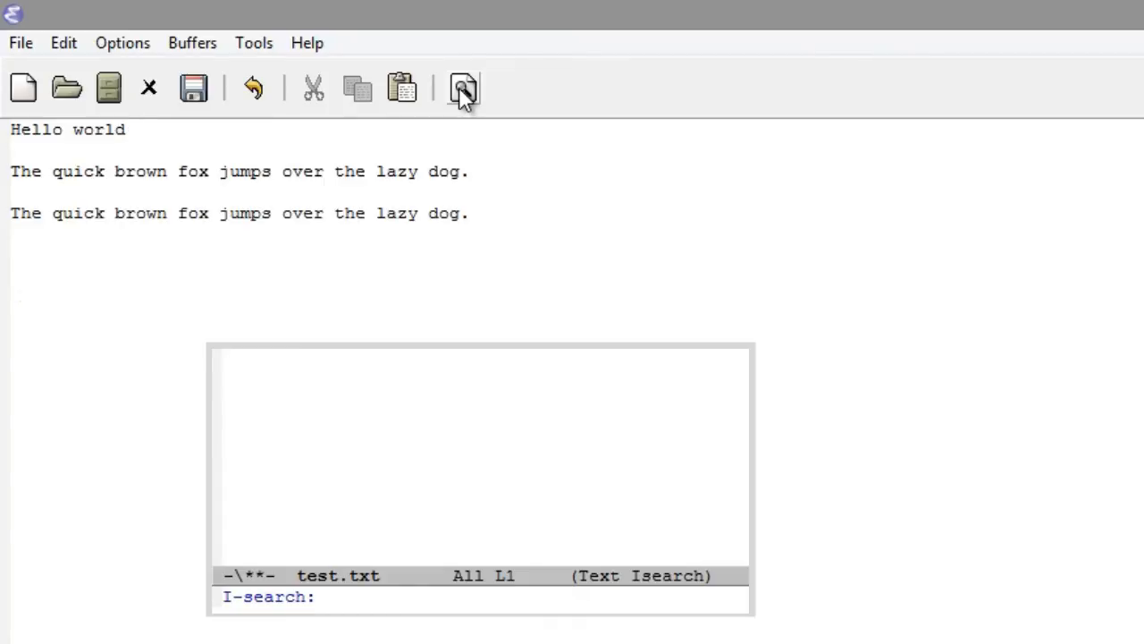
pyautogui.write('o')
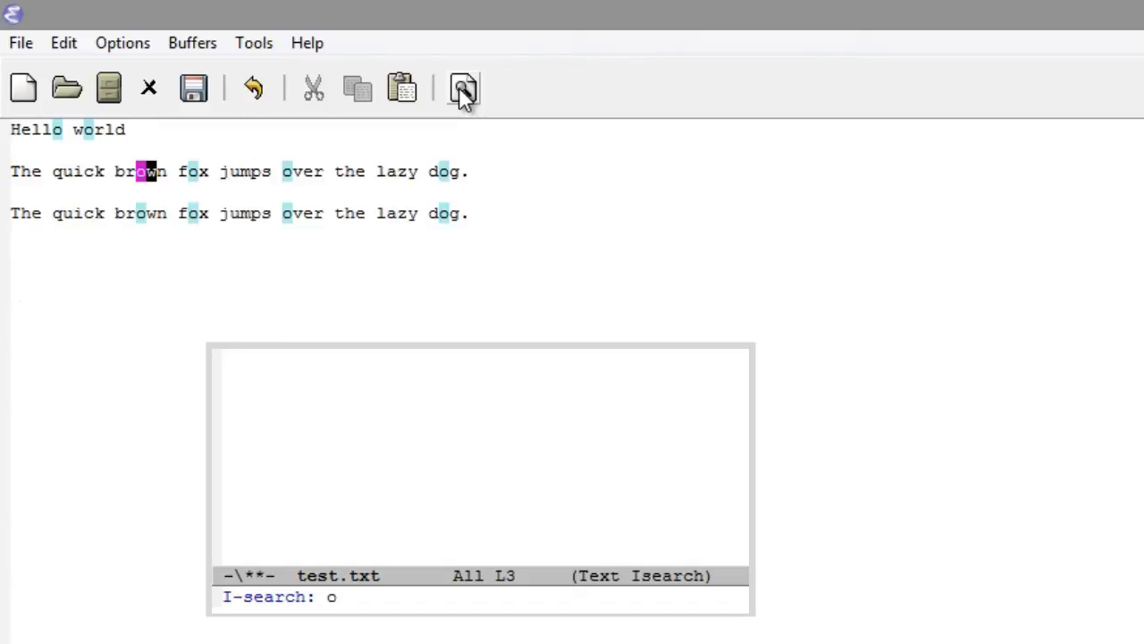
pyautogui.press('ctrl+s')
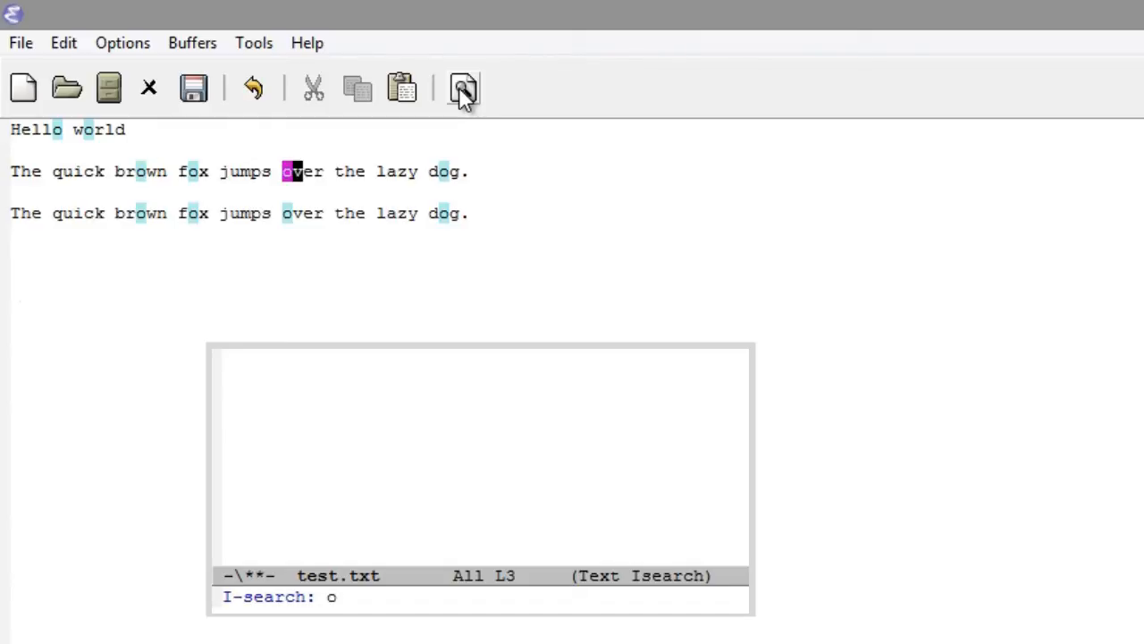
pyautogui.press('ctrl+s')
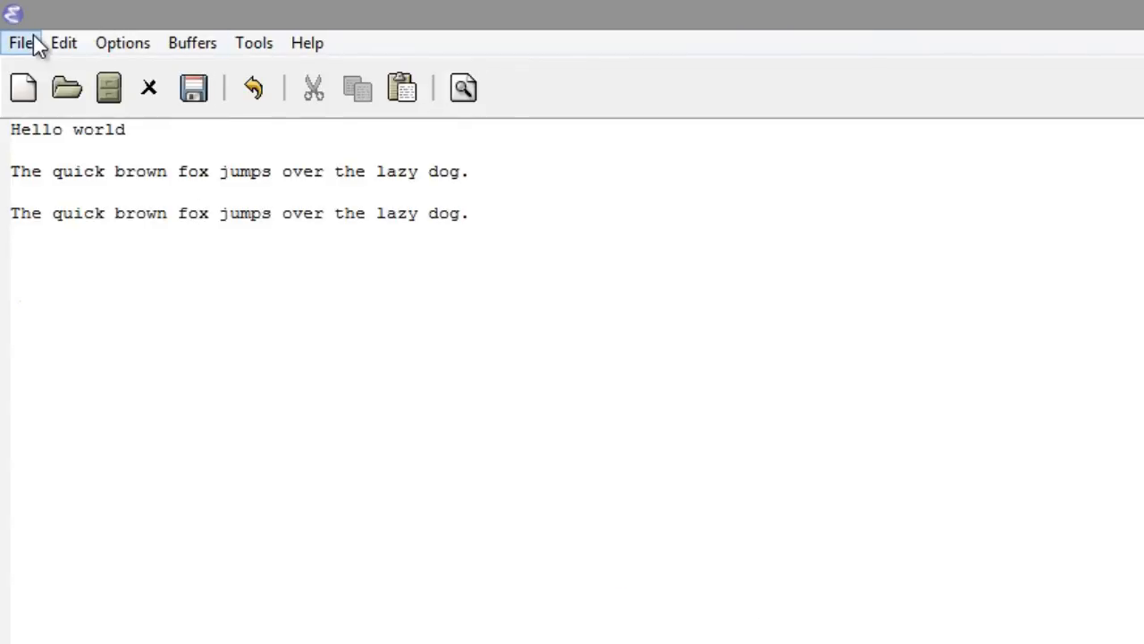
# - Split the frame with a new window on the right and put the cursor in it
pyautogui.click(21, 43)
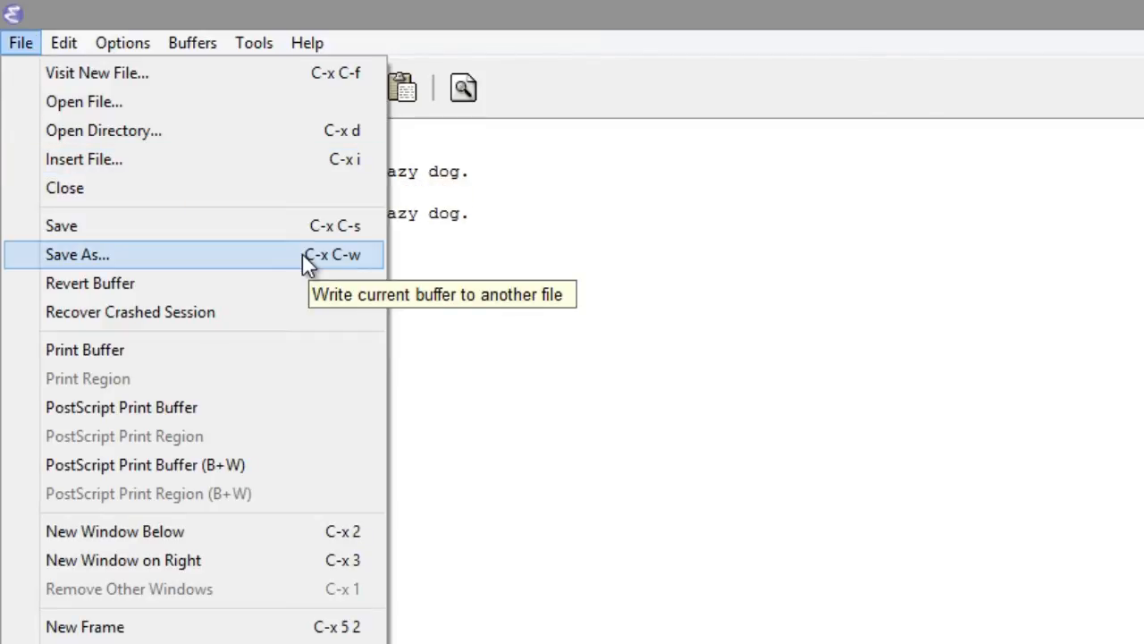
pyautogui.moveTo(307, 283)
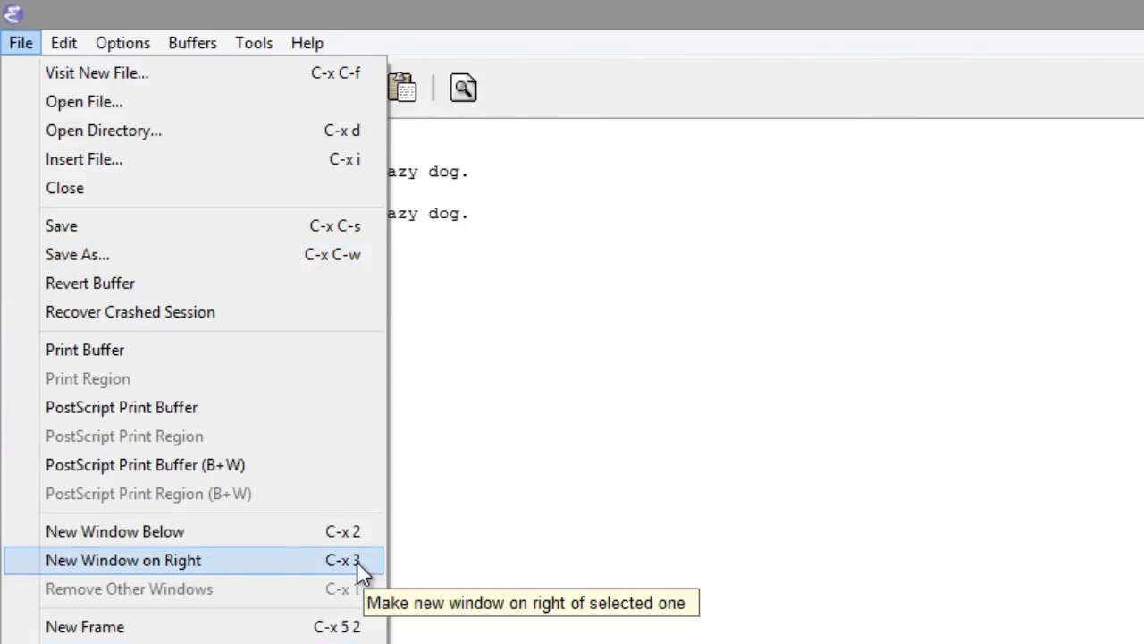
pyautogui.click(84, 101)
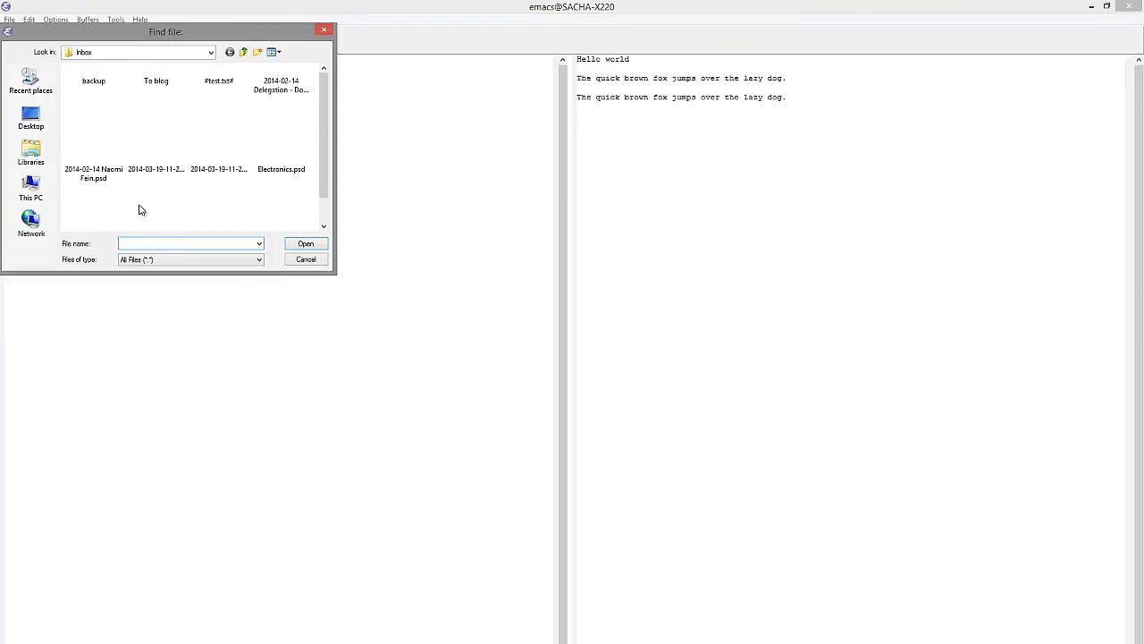
pyautogui.click(306, 259)
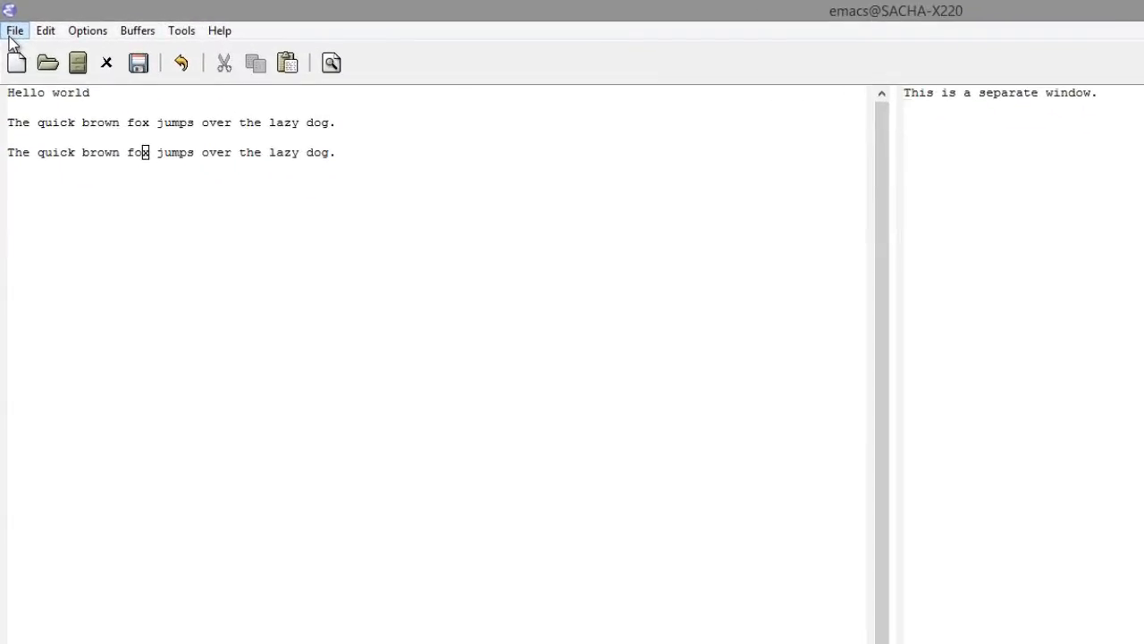
# - Remove the other windows so the separate window fills the frame
pyautogui.click(15, 28)
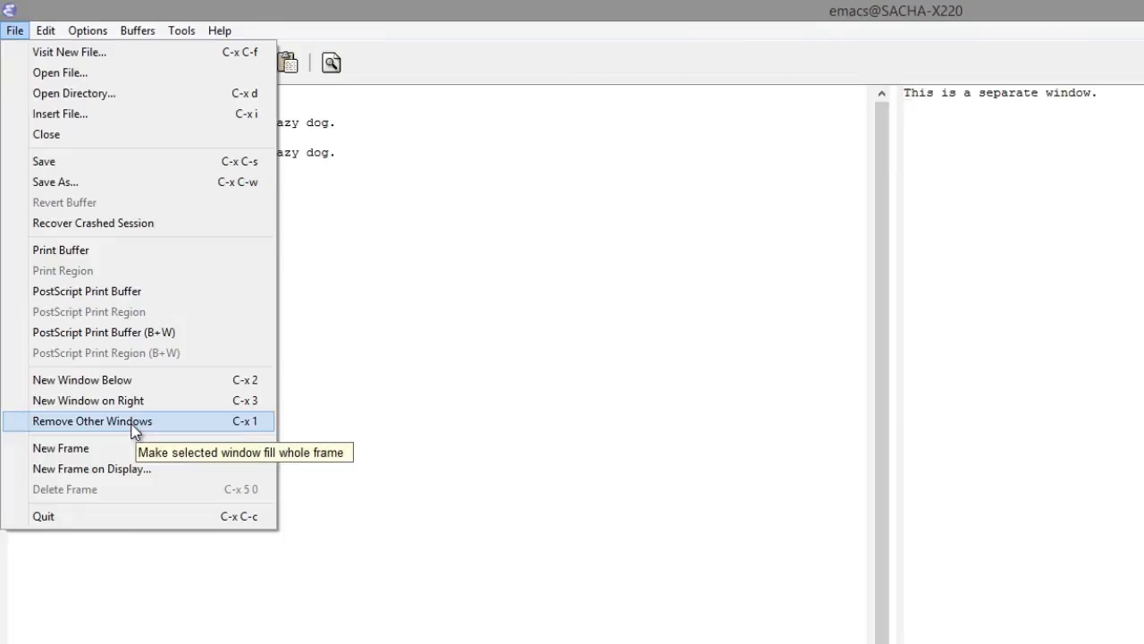
pyautogui.click(93, 422)
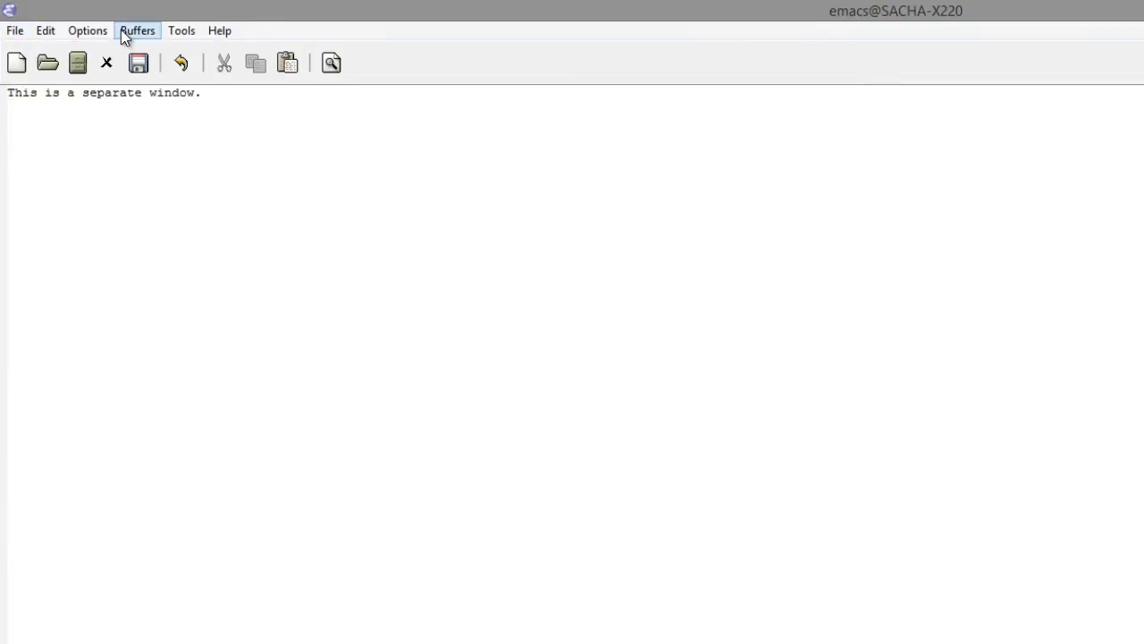
# - Paste 'This is a separate window.' again, then the quick brown fox sentence from the kill menu
pyautogui.click(136, 29)
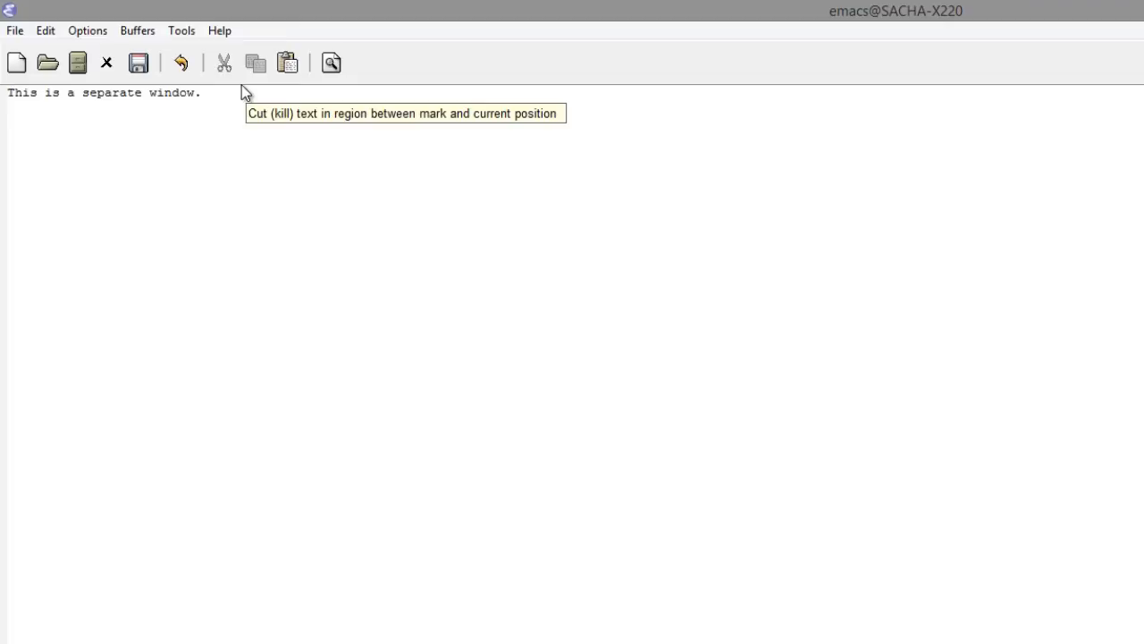
pyautogui.moveTo(245, 96)
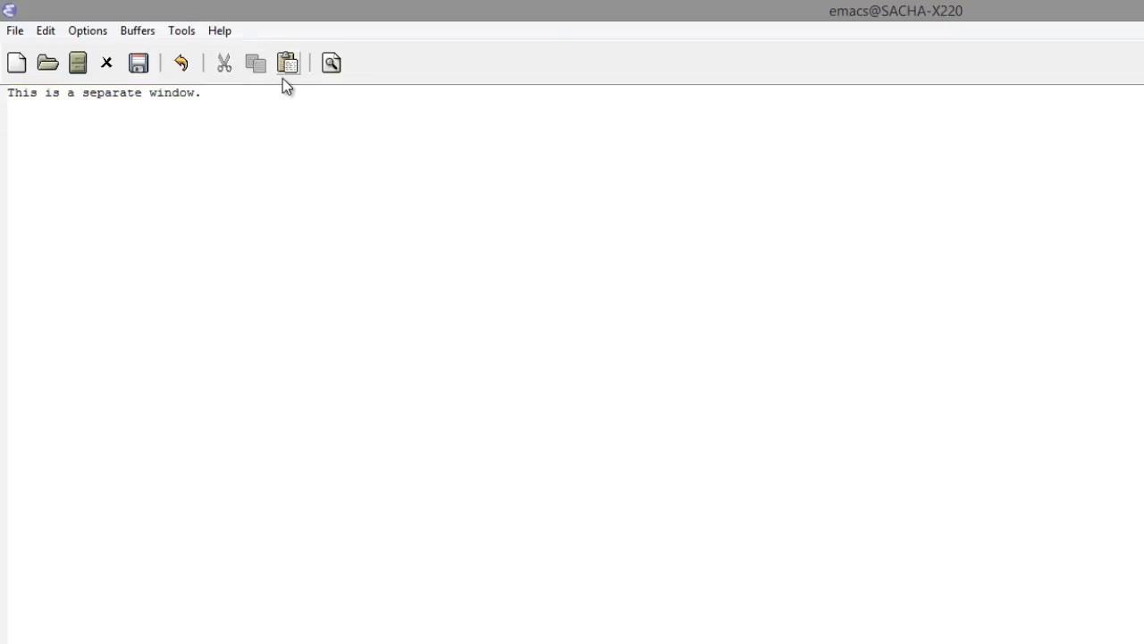
pyautogui.click(286, 62)
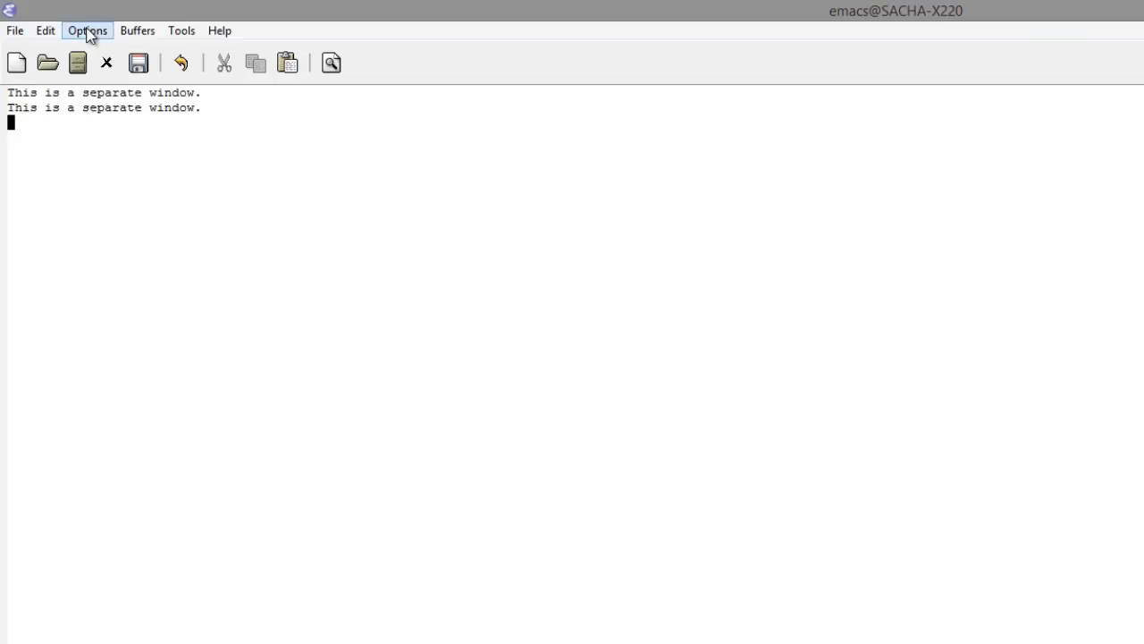
pyautogui.moveTo(44, 29)
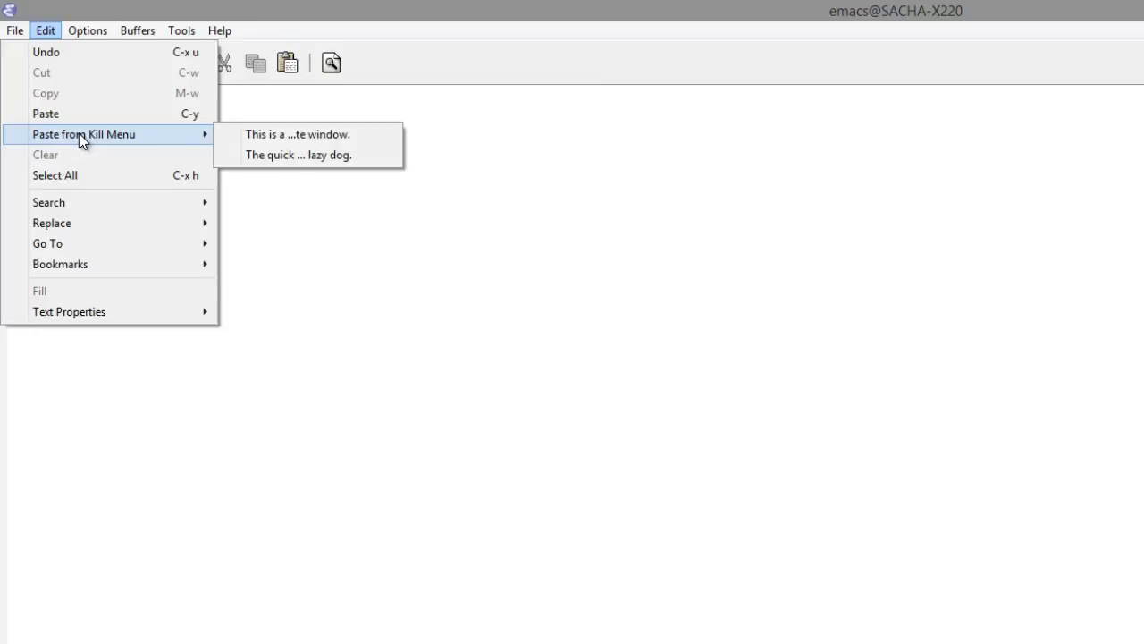
pyautogui.moveTo(298, 154)
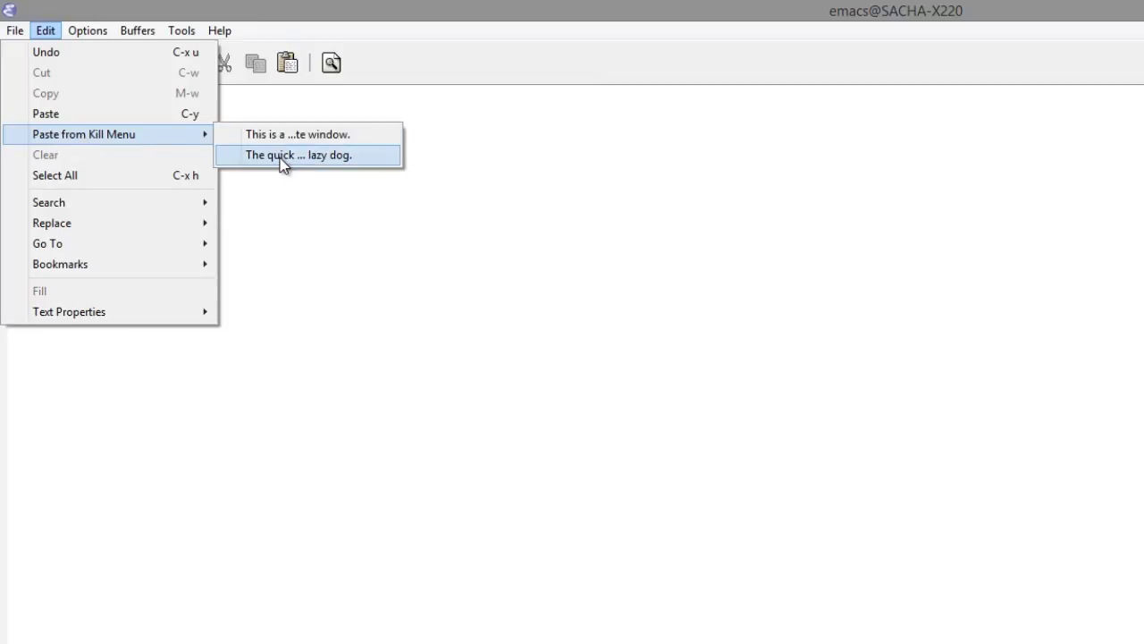
pyautogui.click(297, 154)
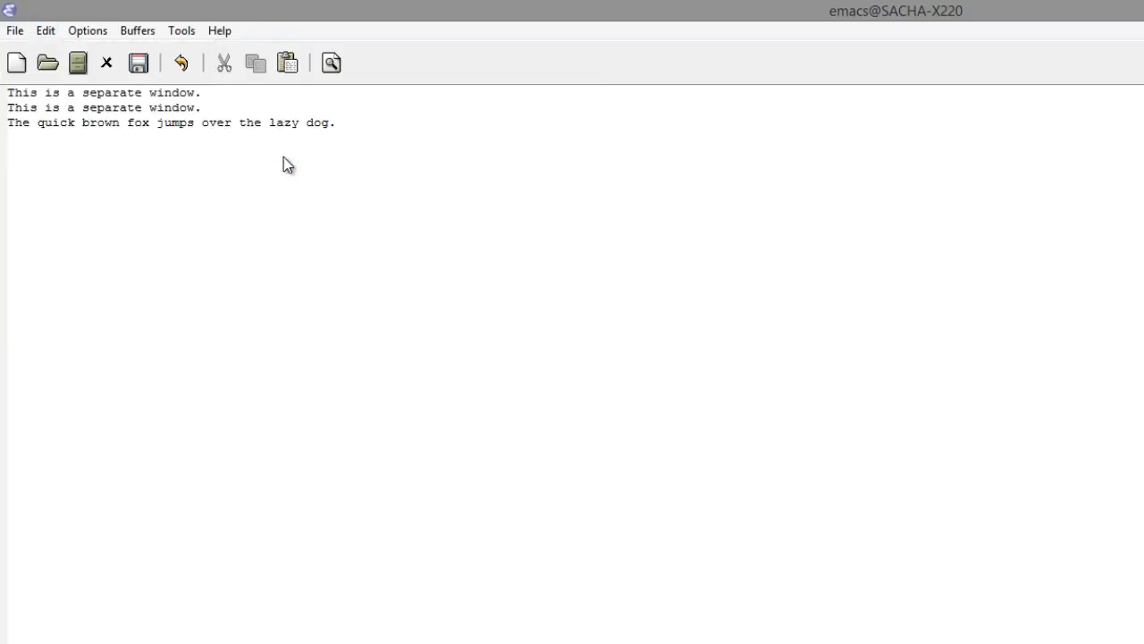
pyautogui.click(182, 28)
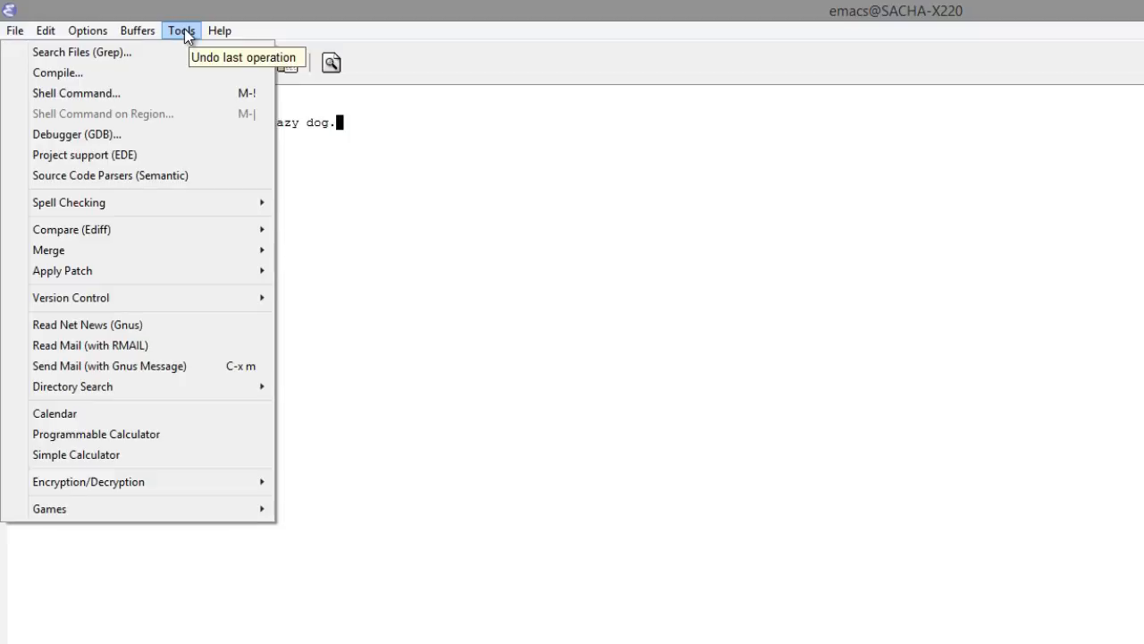
pyautogui.moveTo(71, 229)
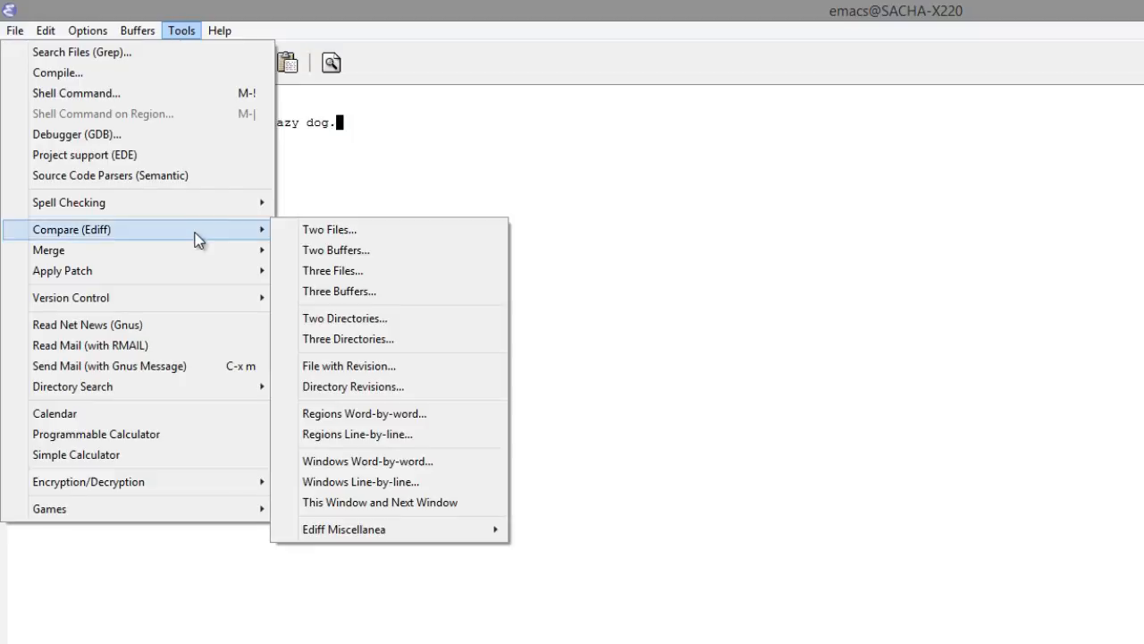
pyautogui.moveTo(170, 259)
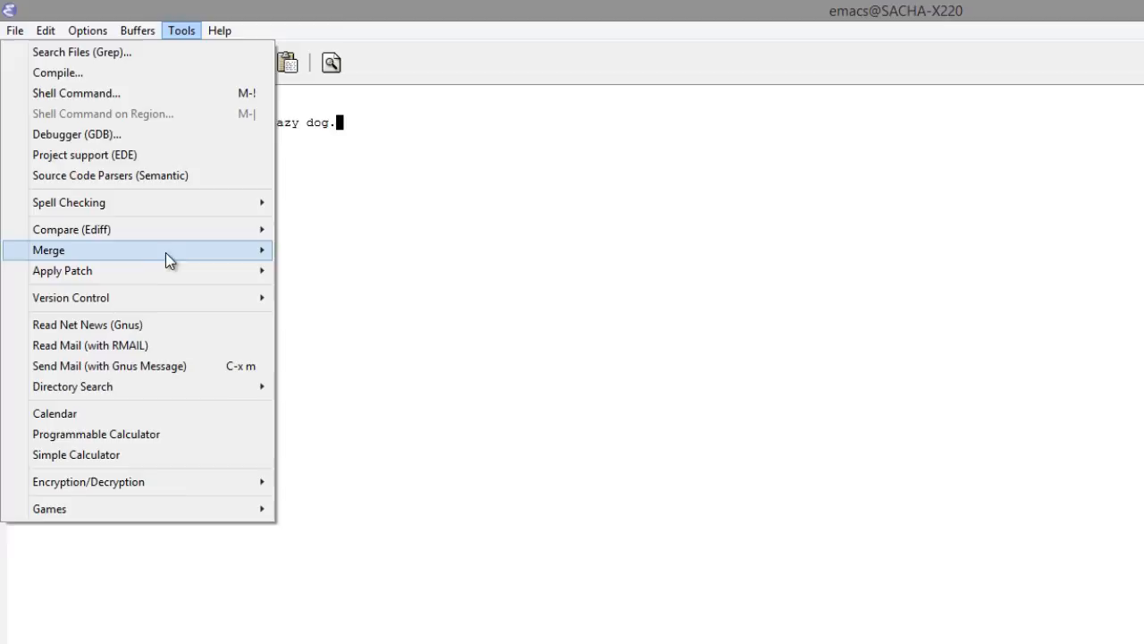
pyautogui.click(218, 28)
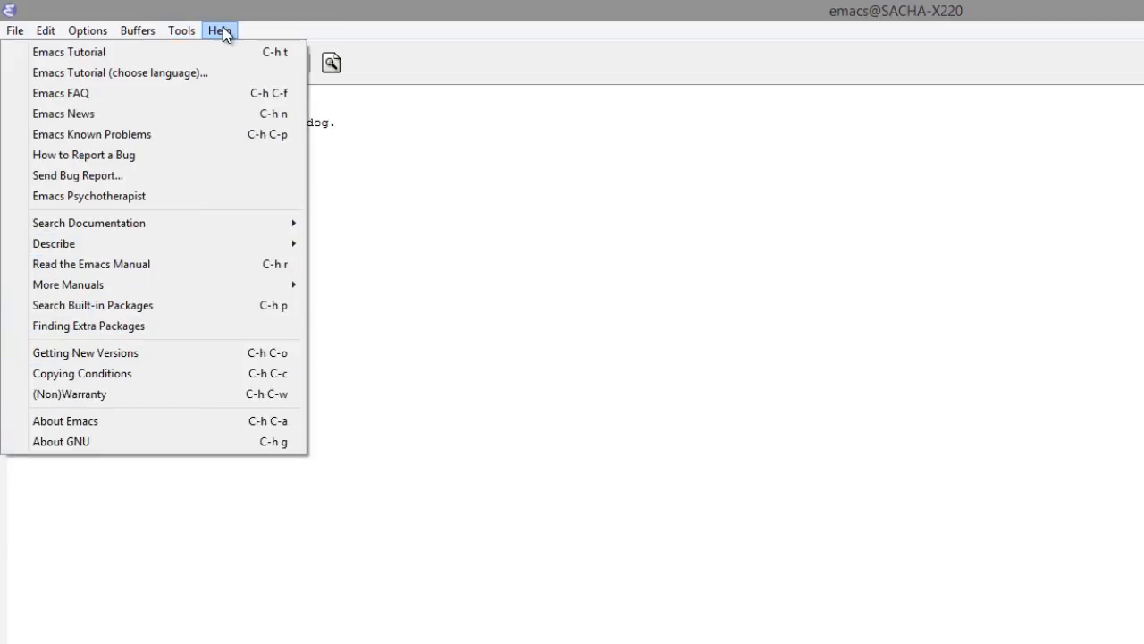
pyautogui.moveTo(214, 52)
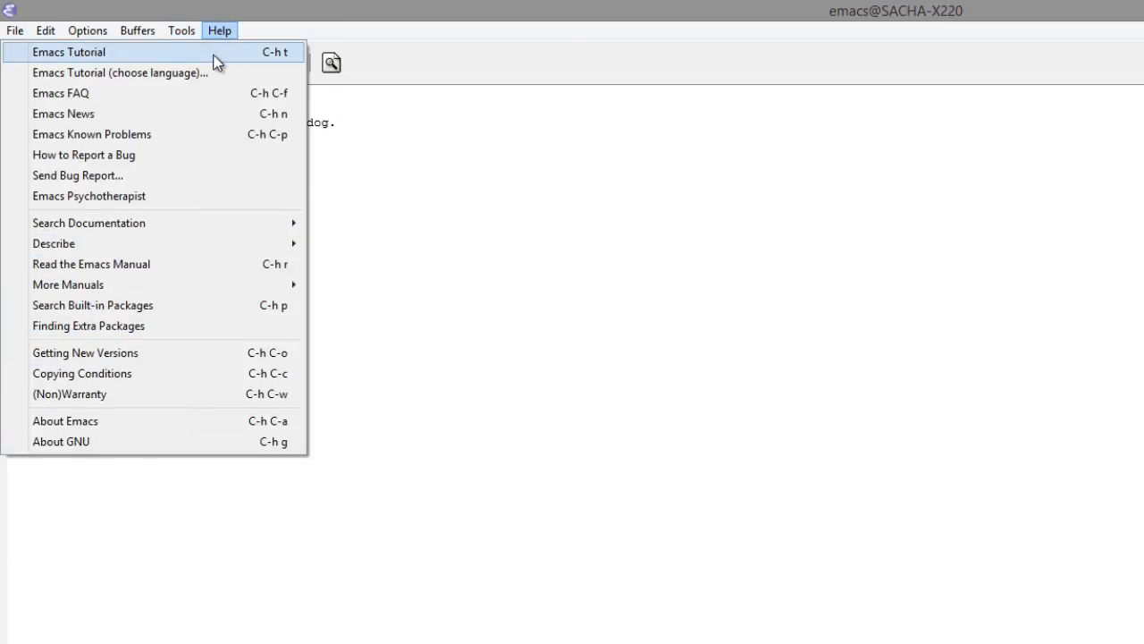
pyautogui.moveTo(279, 265)
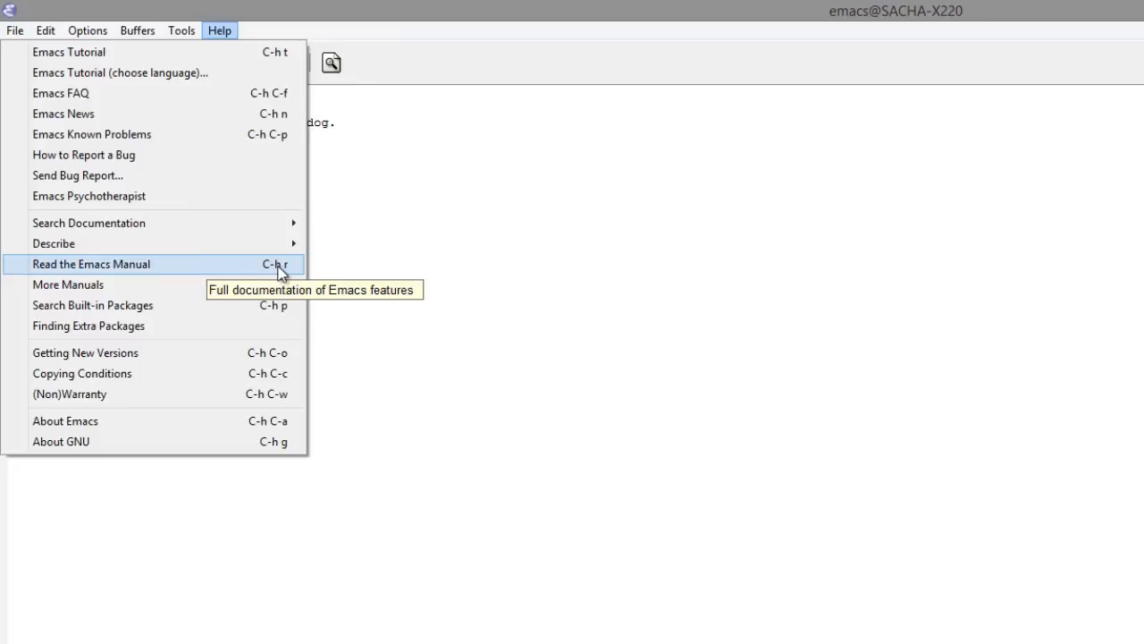